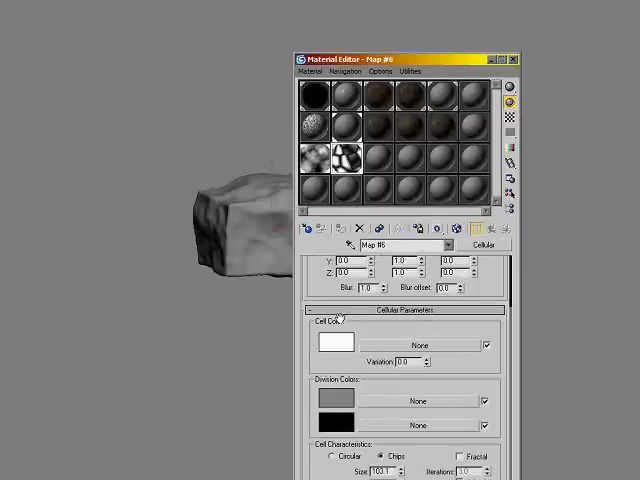
mouse_move(456, 128)
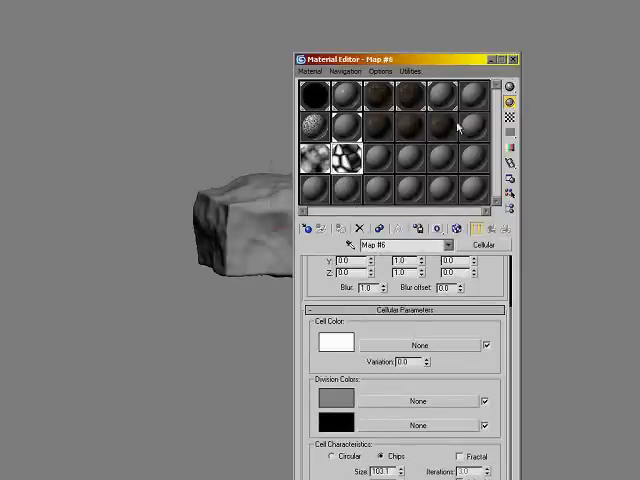
Step: Drag the Material Editor window upward to expose the Cellular map parameters
drag(384, 56, 600, 10)
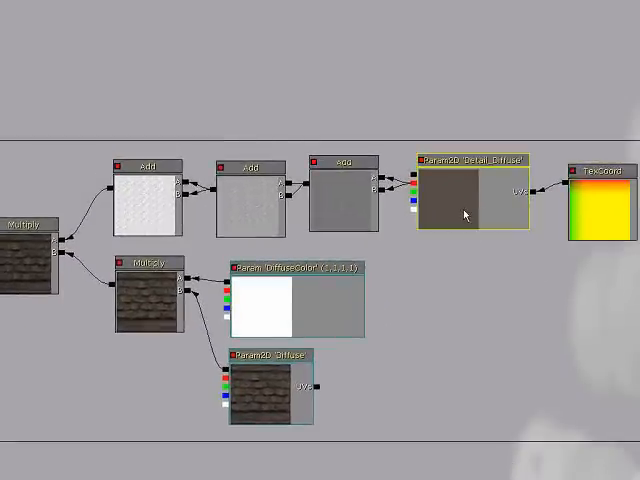
mouse_move(338, 190)
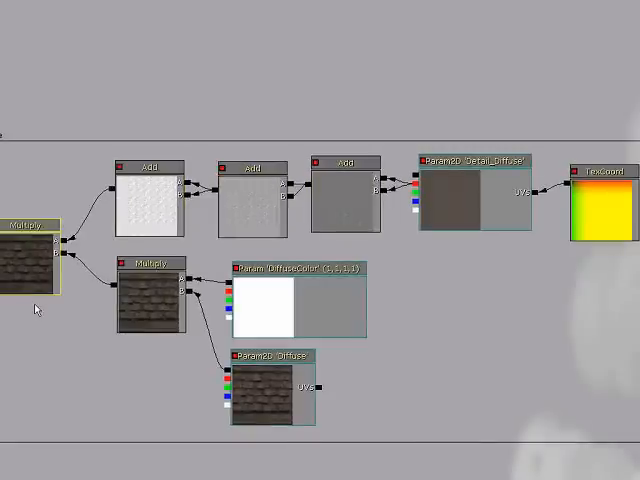
click(270, 400)
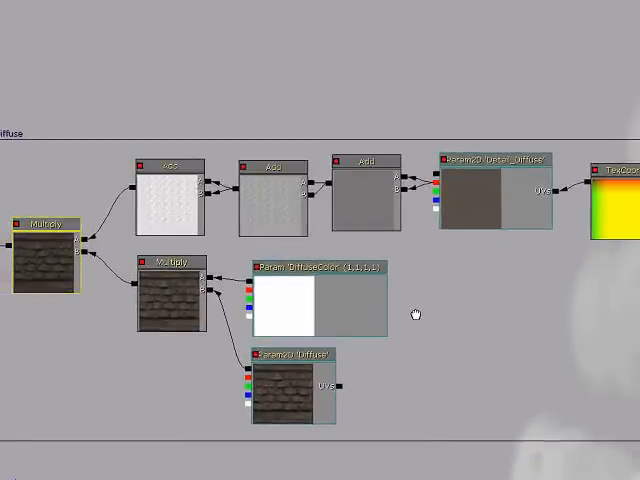
mouse_move(450, 312)
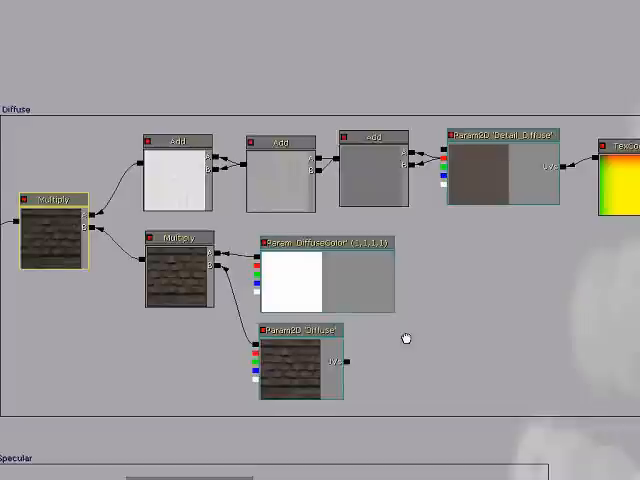
Step: Scroll the material canvas down to the Specular comment group of the brick network
scroll(down, 3)
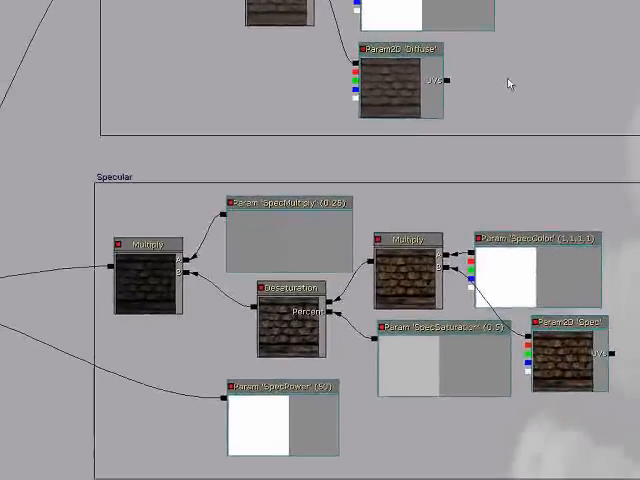
click(564, 344)
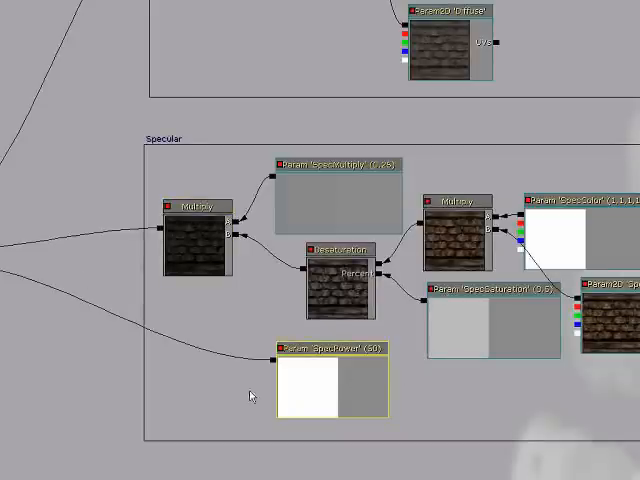
mouse_move(356, 468)
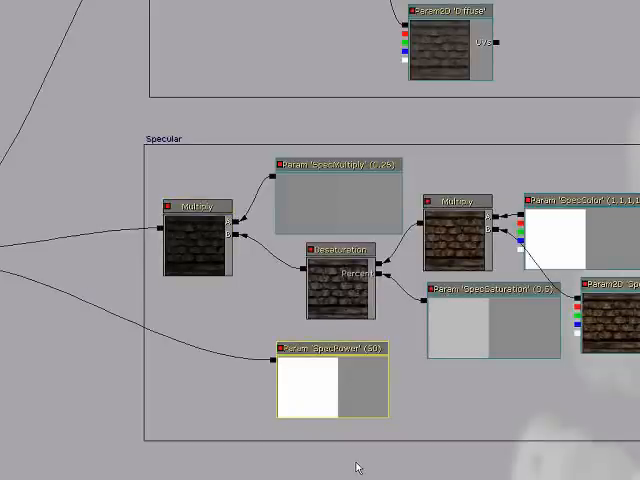
scroll(down, 3)
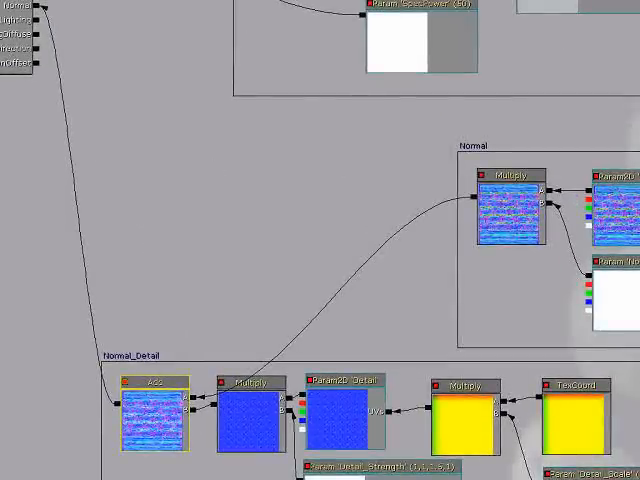
Step: Scroll further down to the Normal and Normal_Detail comment groups
scroll(down, 3)
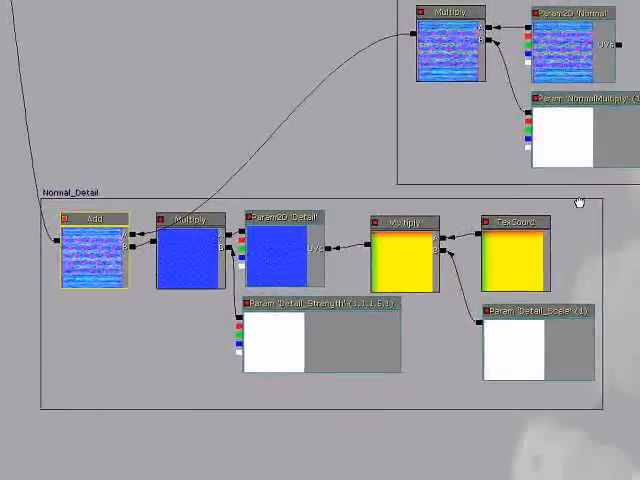